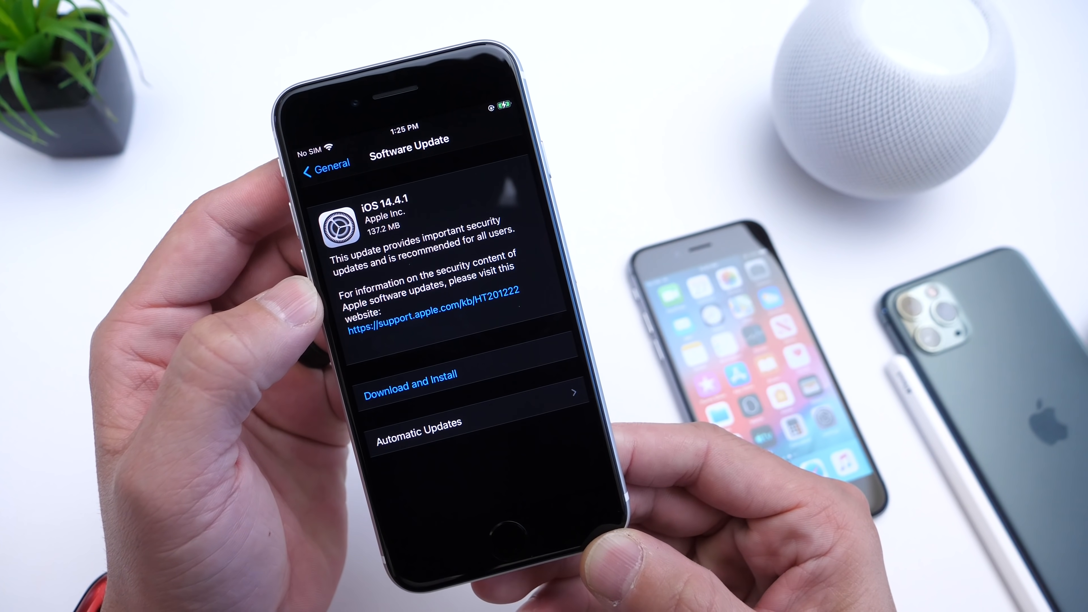
View the About page showing an iPhone SE on software version 14.4.2 (18D70).
click(408, 386)
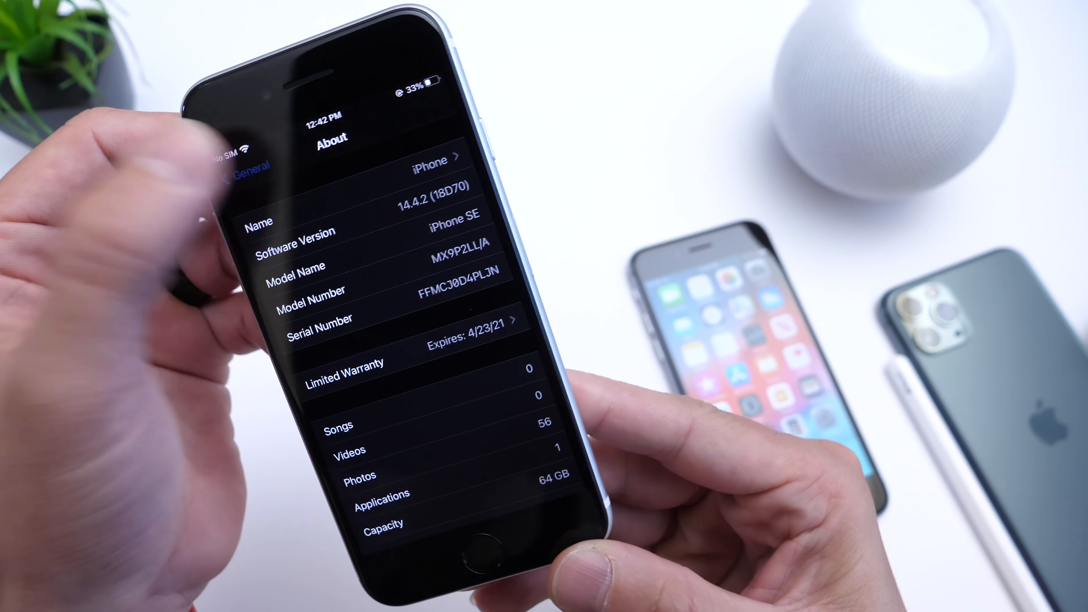
Follow the update's link to Apple's security content page for iOS 14.4.2 and iPadOS 14.4.2.
click(243, 166)
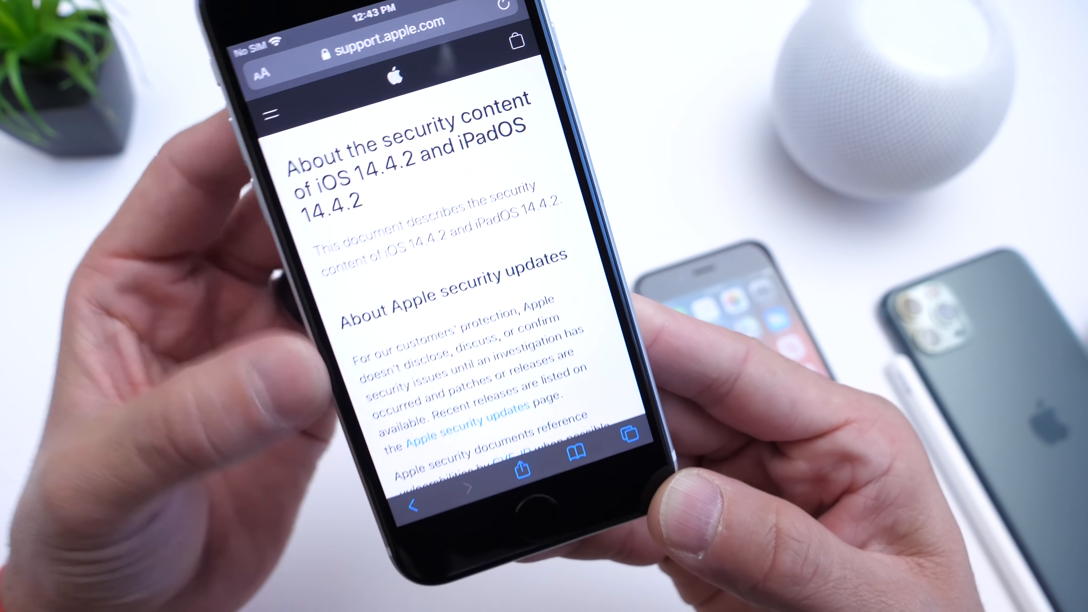
Scroll the support page down to the WebKit cross-site scripting fix released March 26, 2021.
scroll(down, 3)
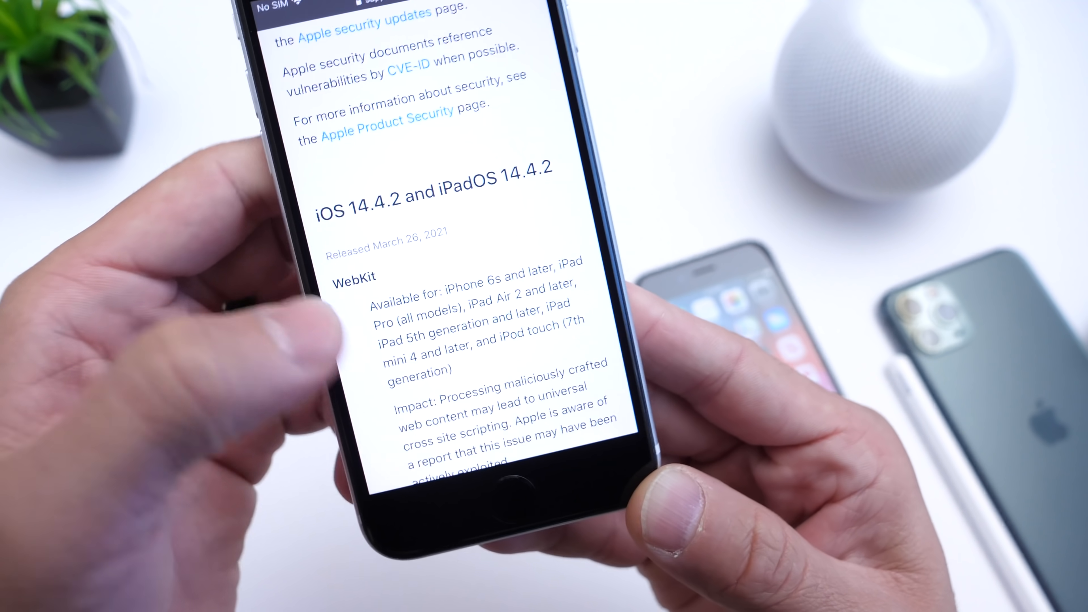
scroll(down, 3)
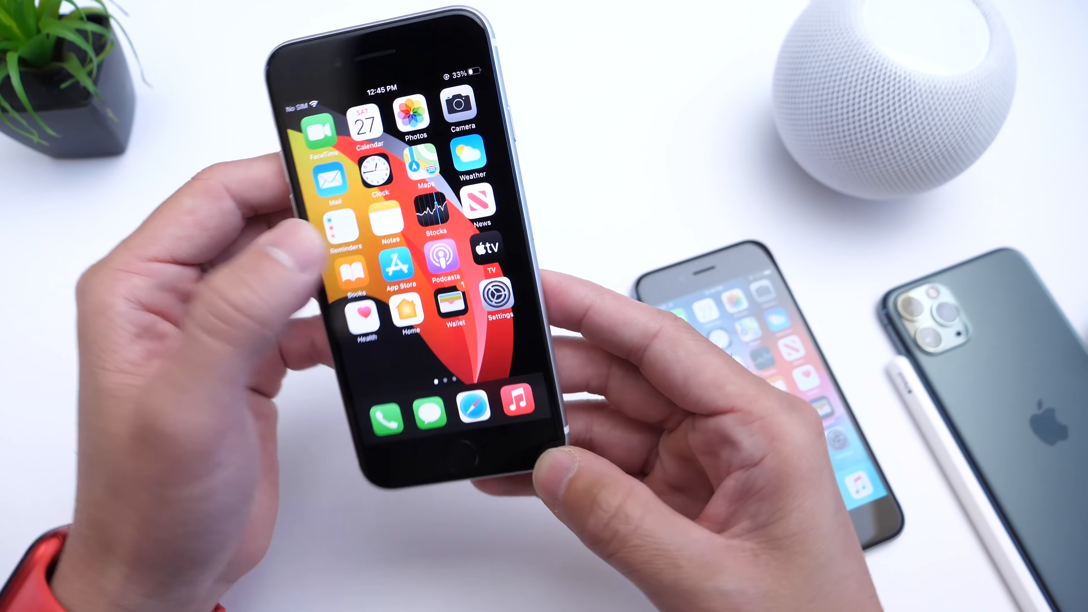
From the home screen, run a Software Update check in Settings and return to the General page.
click(498, 299)
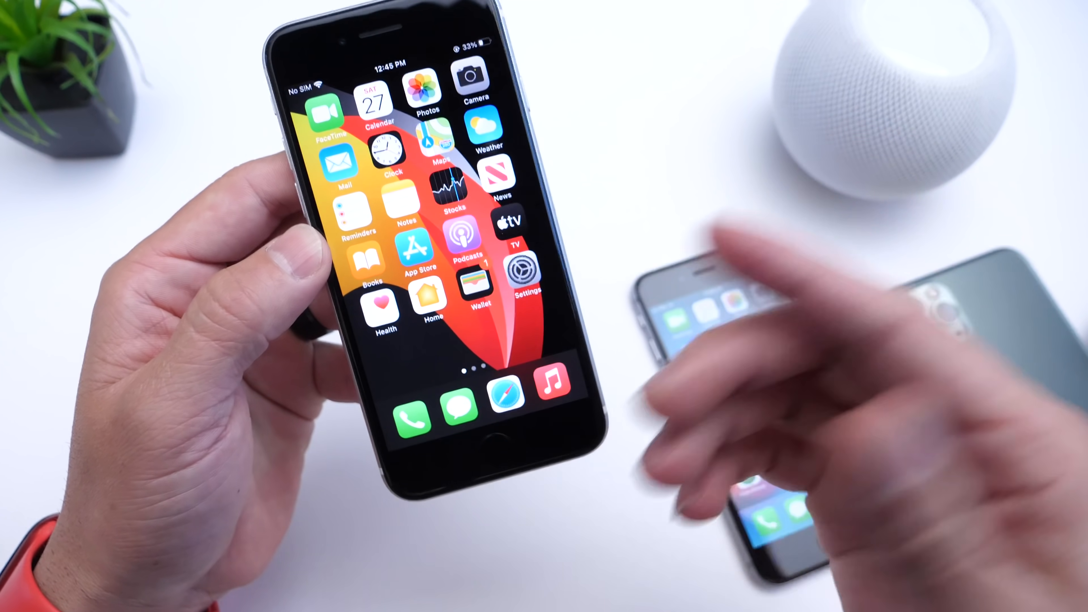
click(525, 269)
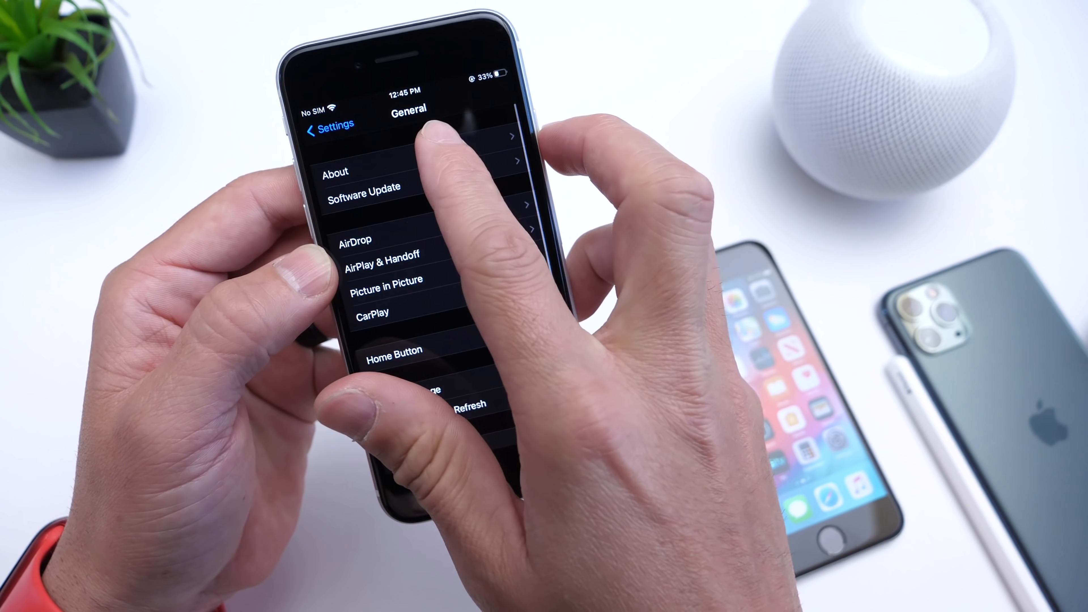
click(363, 186)
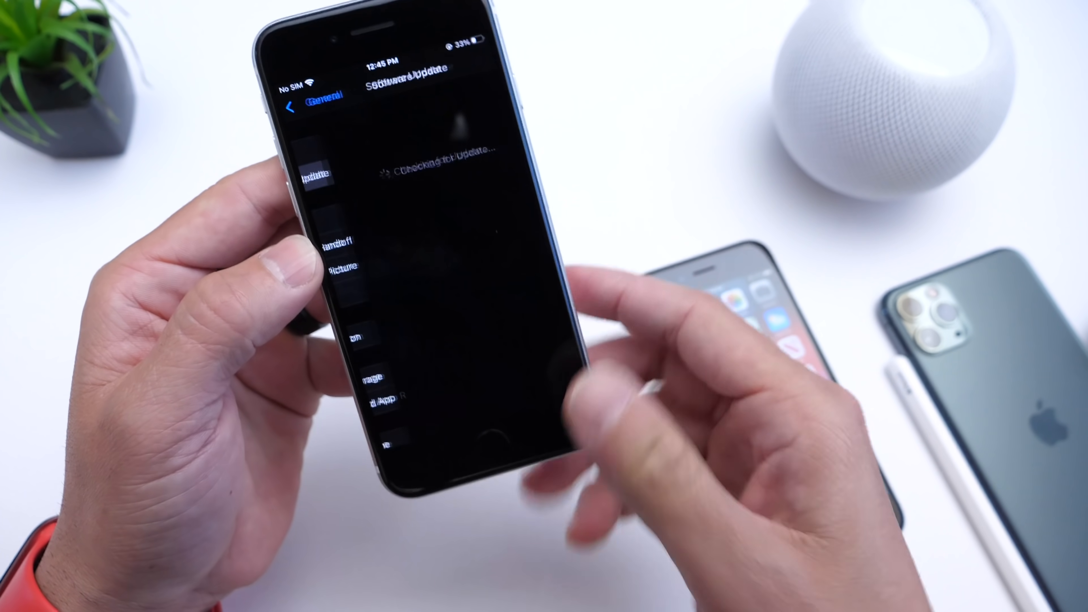
click(309, 106)
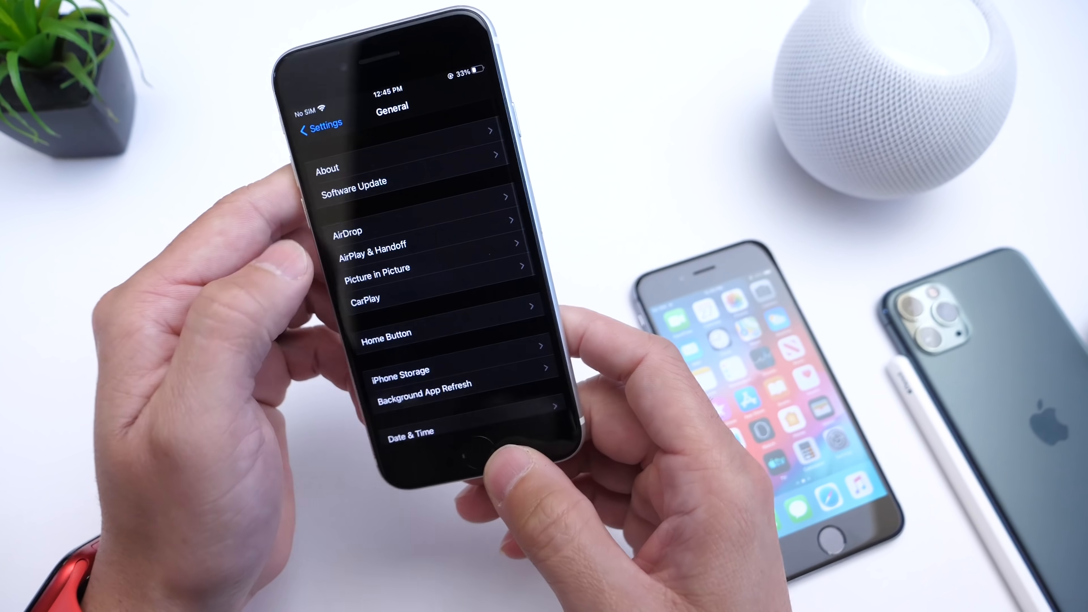